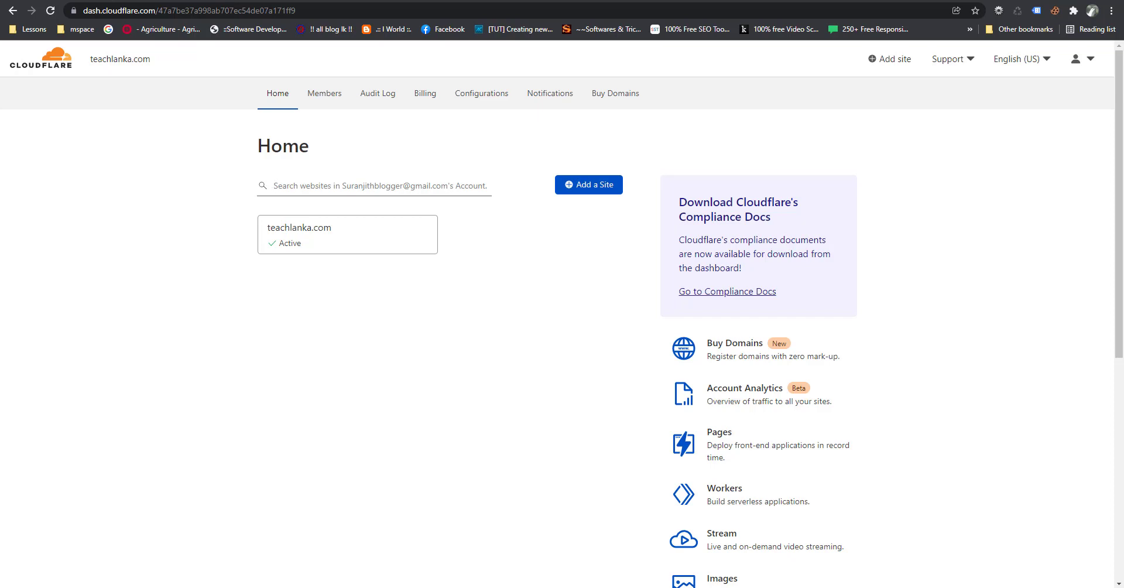
mouse_move(146, 12)
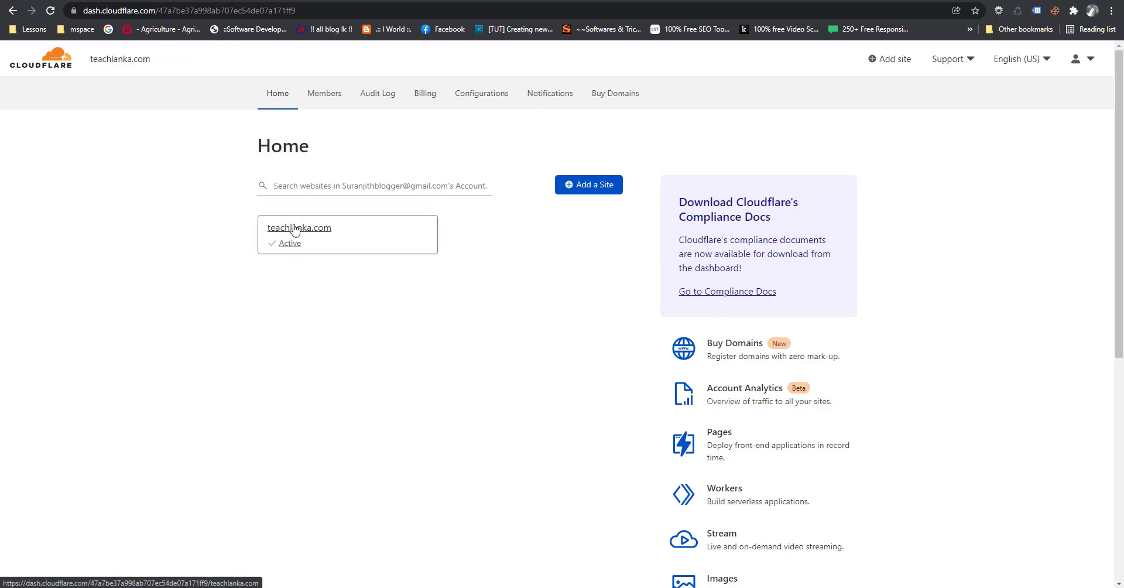
Step: Select the teachlanka.com site card from the account home to reach its Overview
click(299, 228)
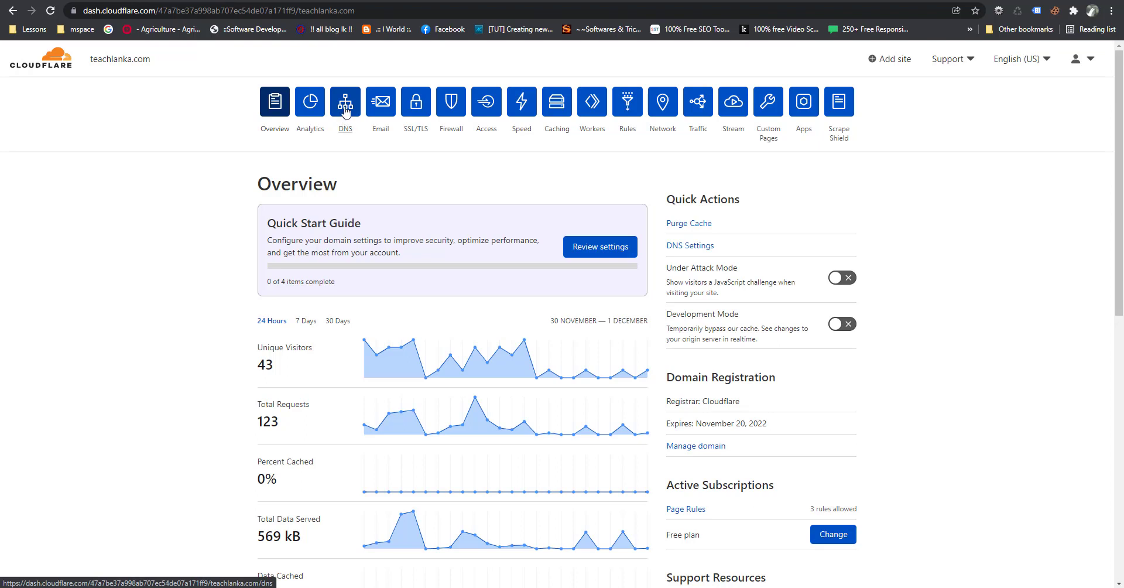
mouse_move(344, 101)
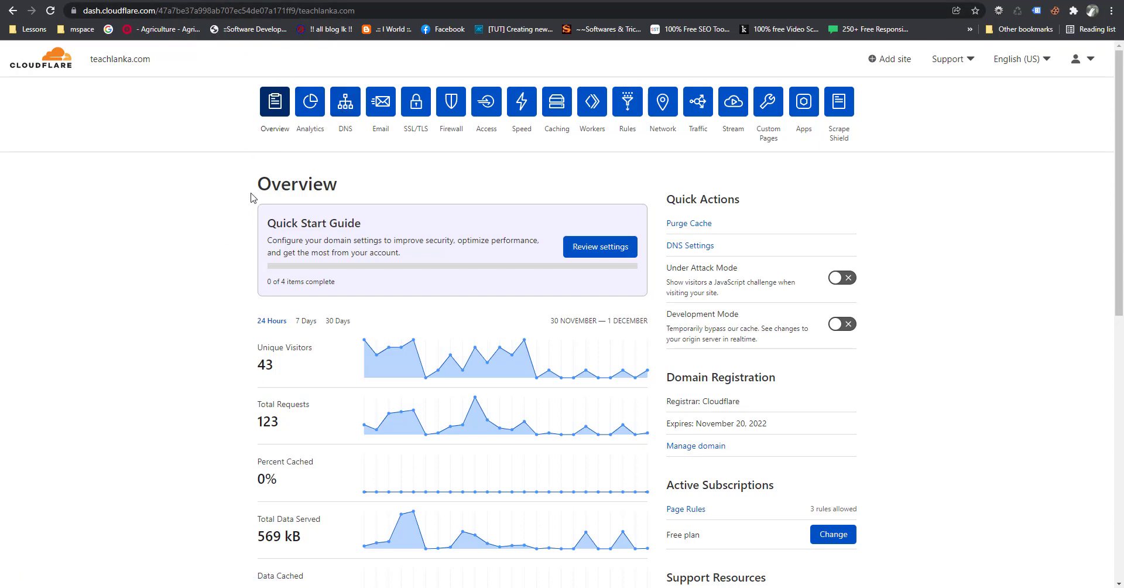
Step: Show the DNS records table with the proxied A record pointing to 138.128.174.10
click(344, 100)
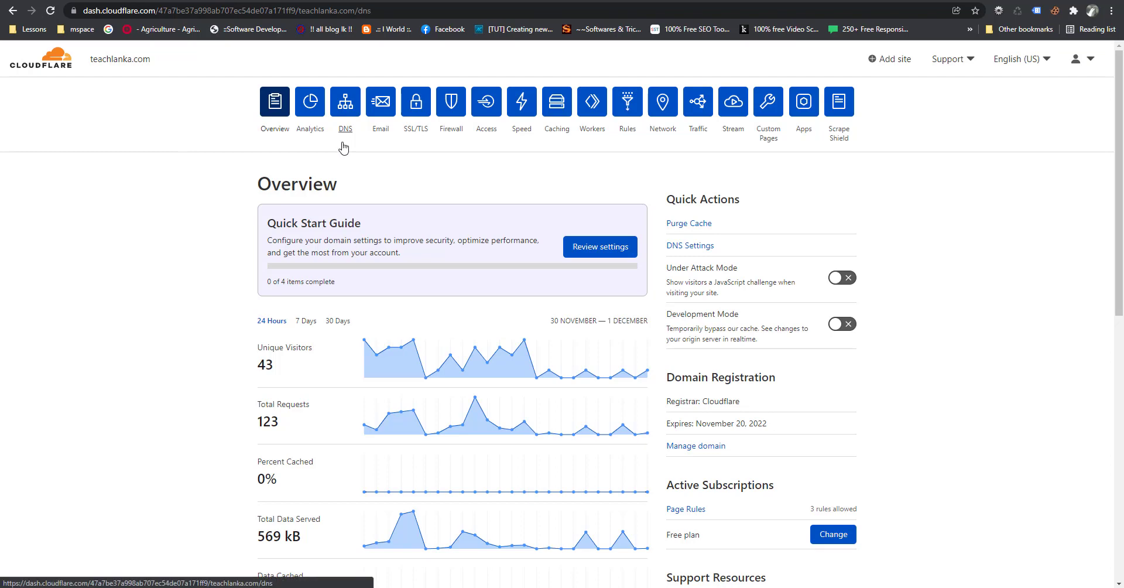
click(344, 101)
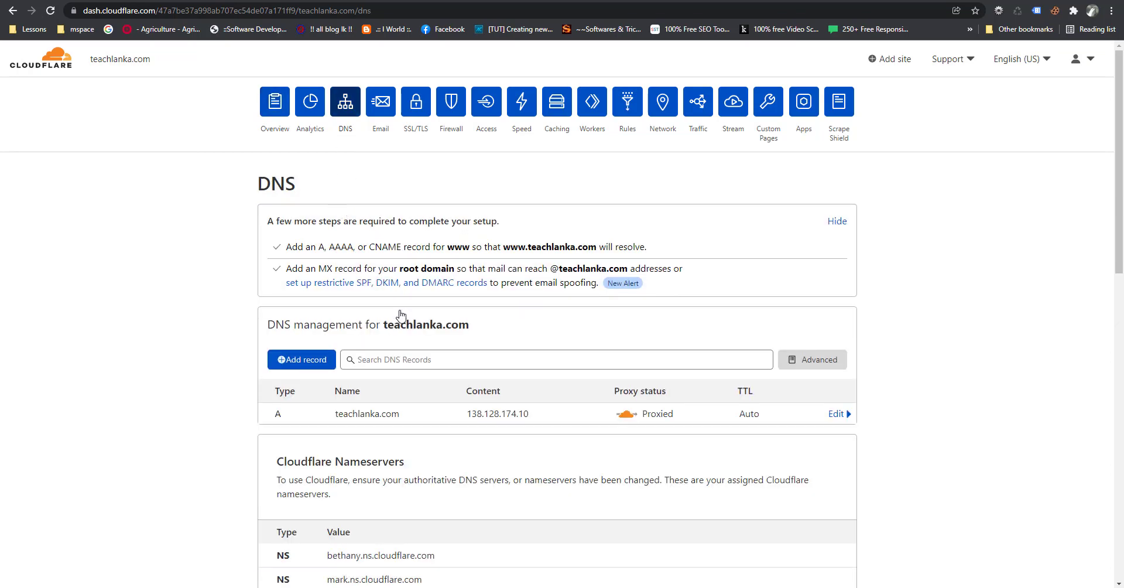
scroll(down, 3)
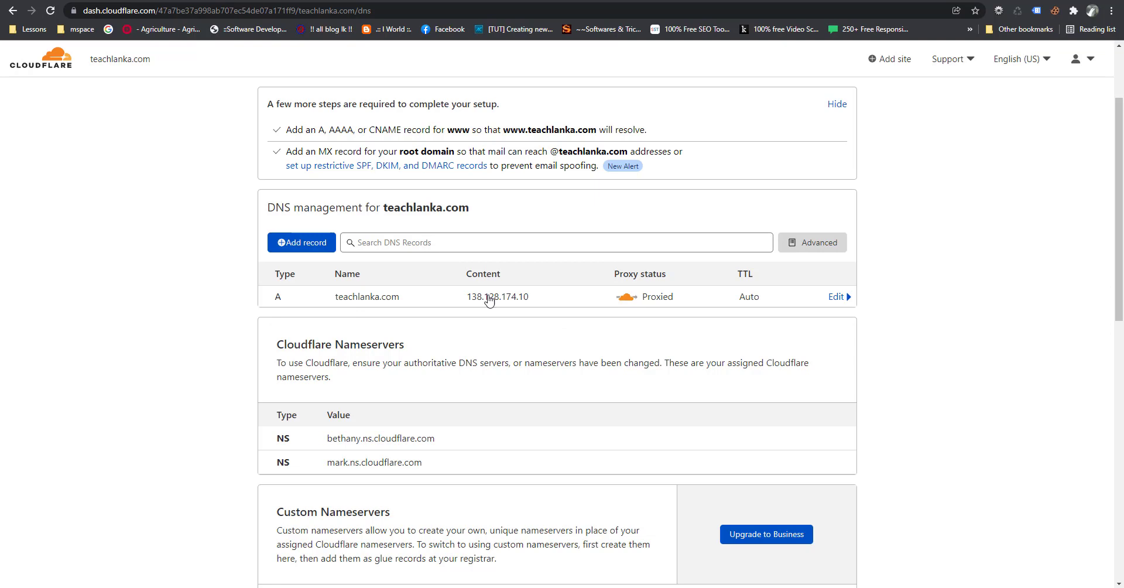
mouse_move(576, 314)
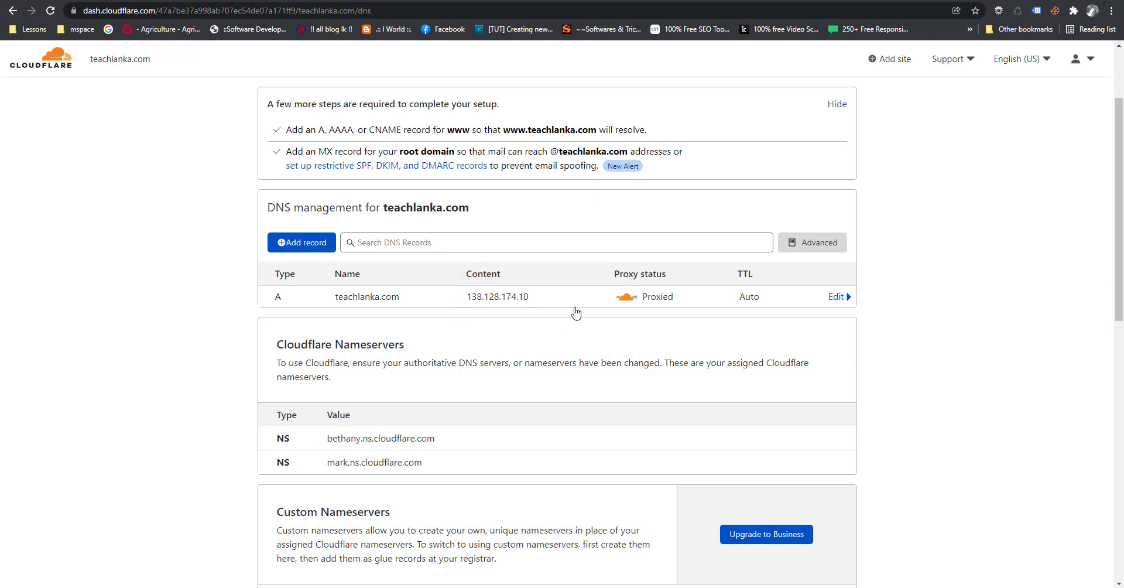
mouse_move(491, 316)
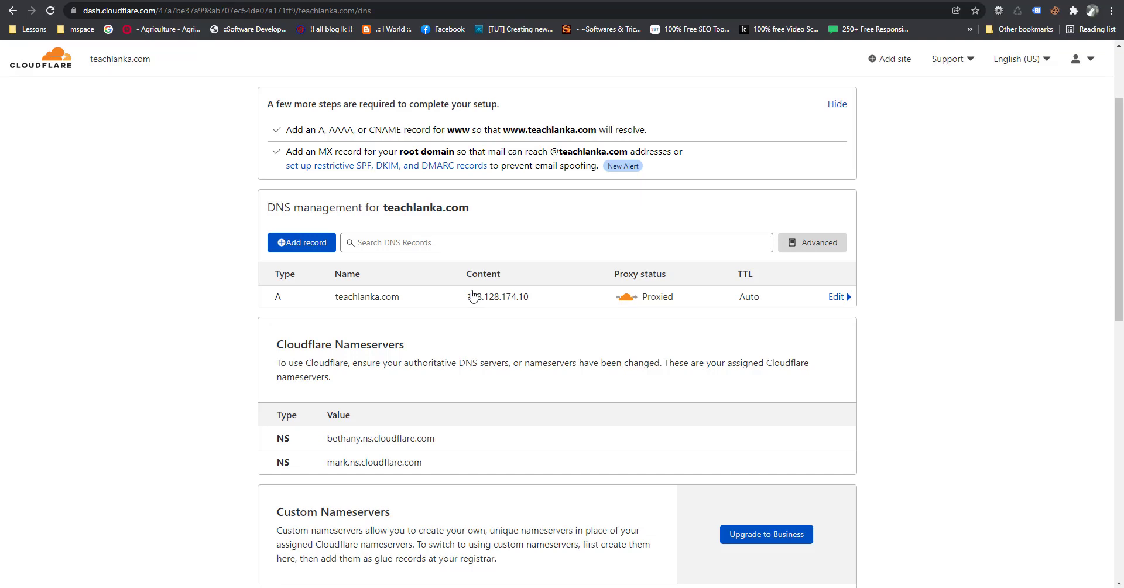
mouse_move(433, 280)
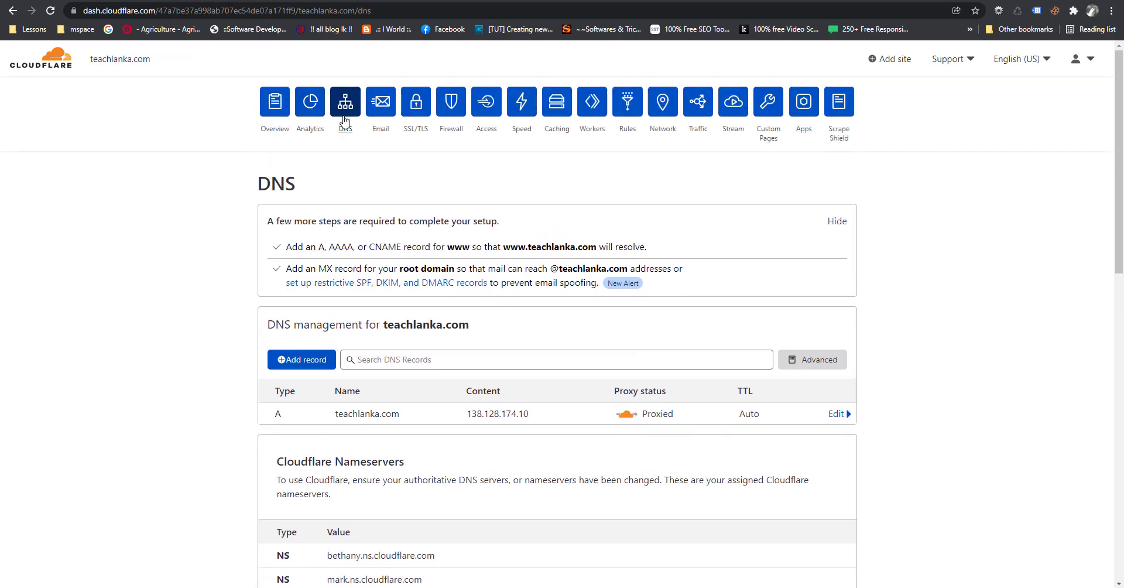
Step: Start a new proxied A record, leaving its Name and IPv4 address fields blank
click(555, 360)
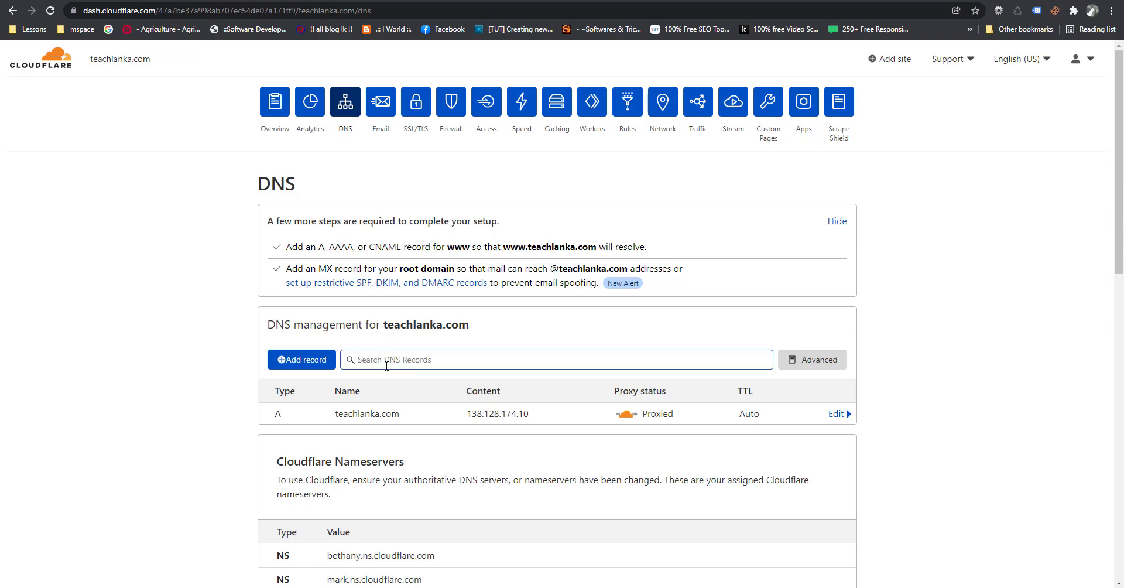
scroll(down, 3)
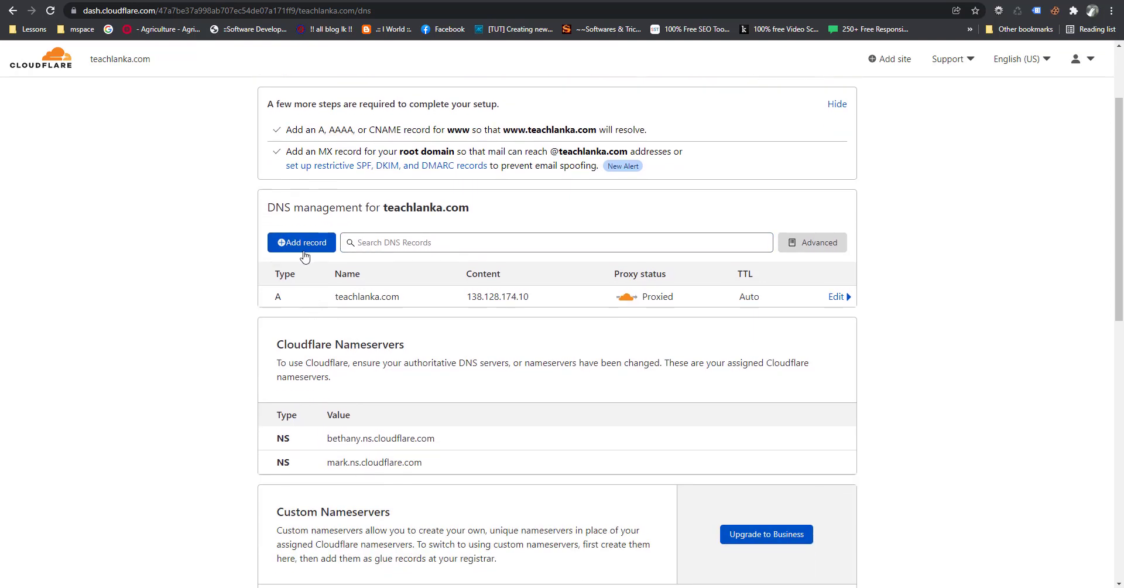
click(300, 242)
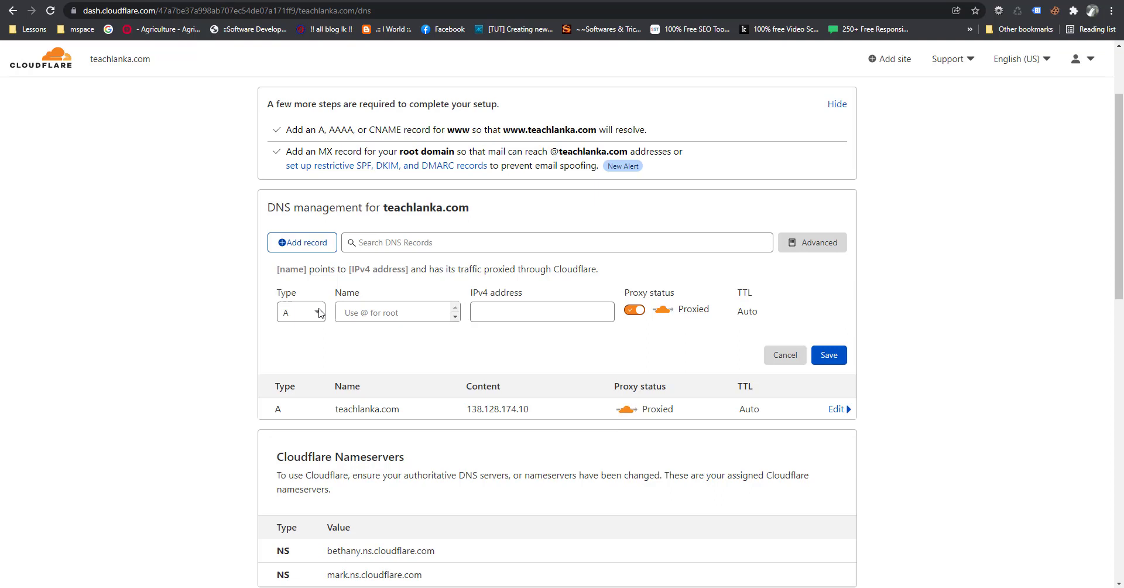
click(301, 311)
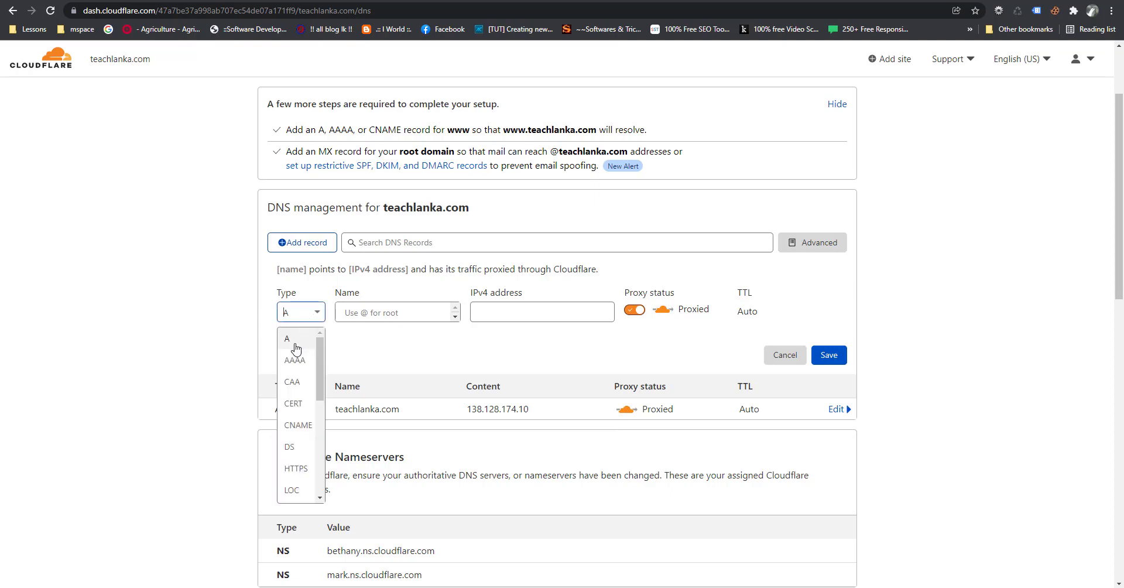
click(287, 338)
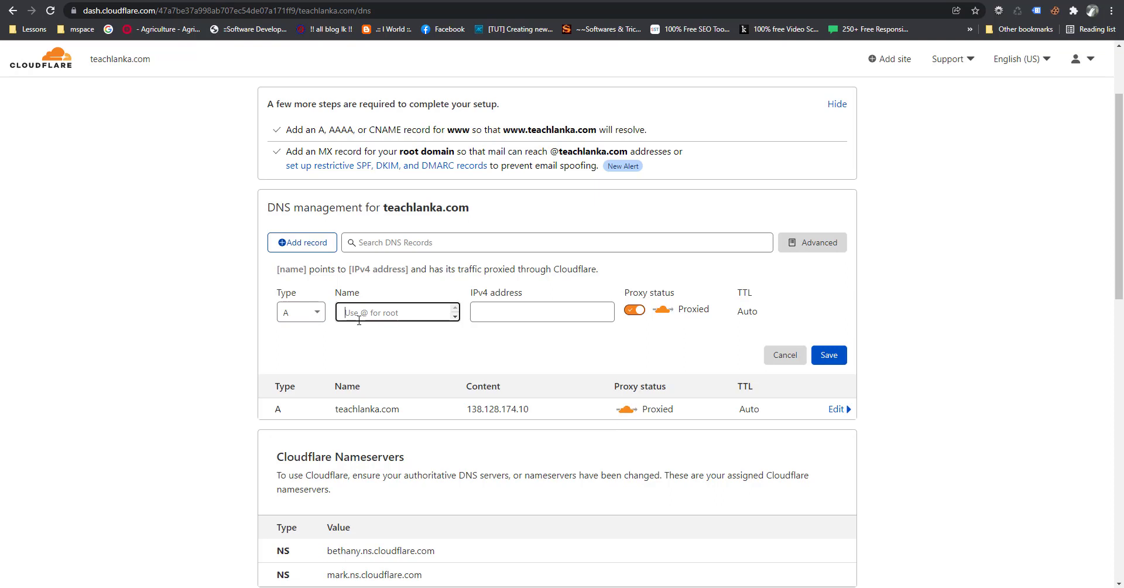
click(541, 311)
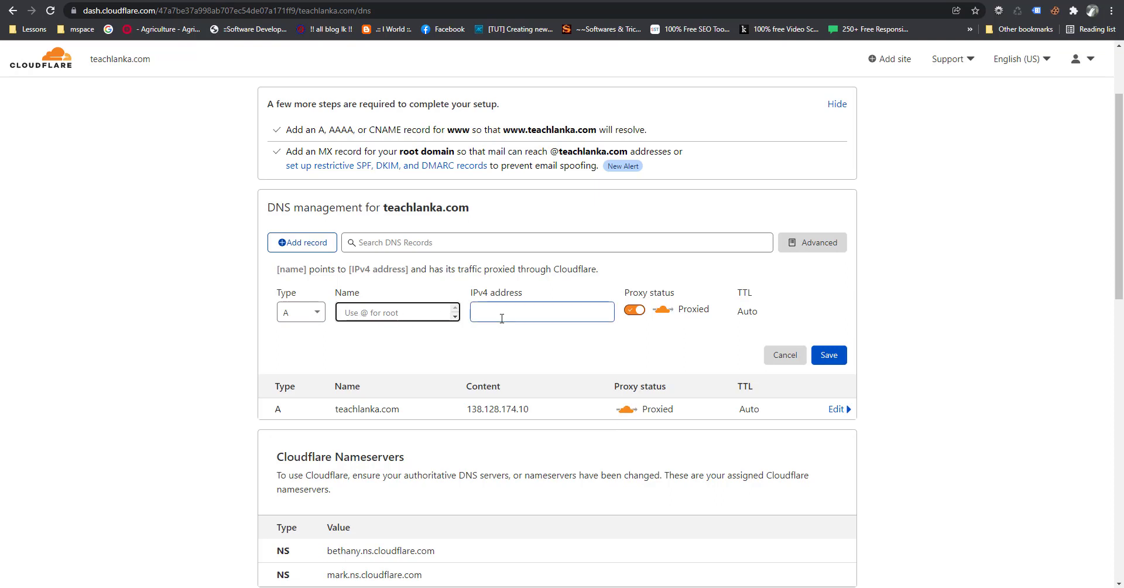
click(541, 312)
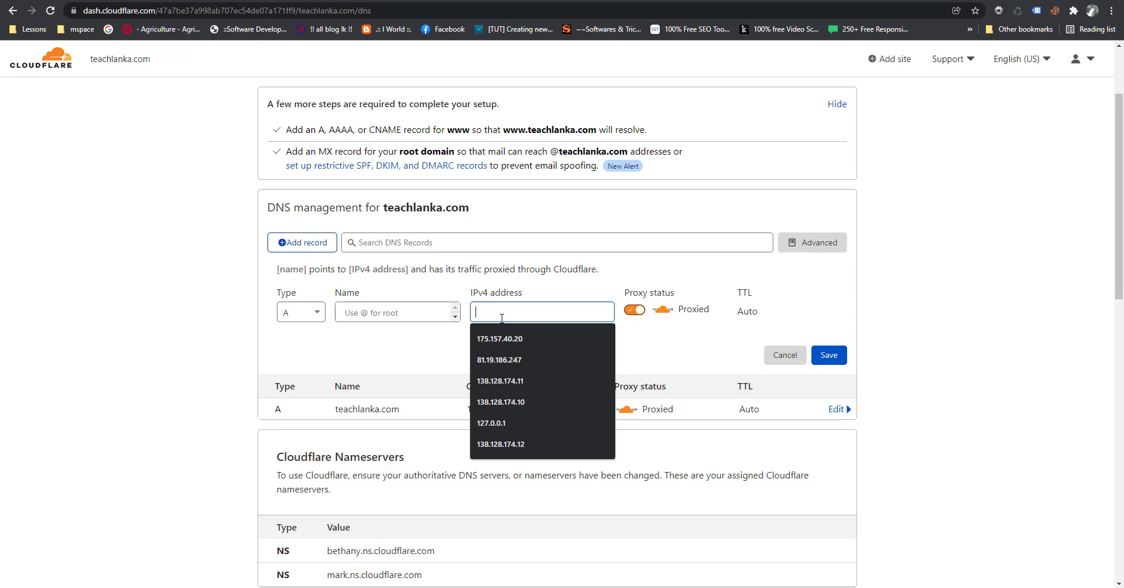
mouse_move(639, 278)
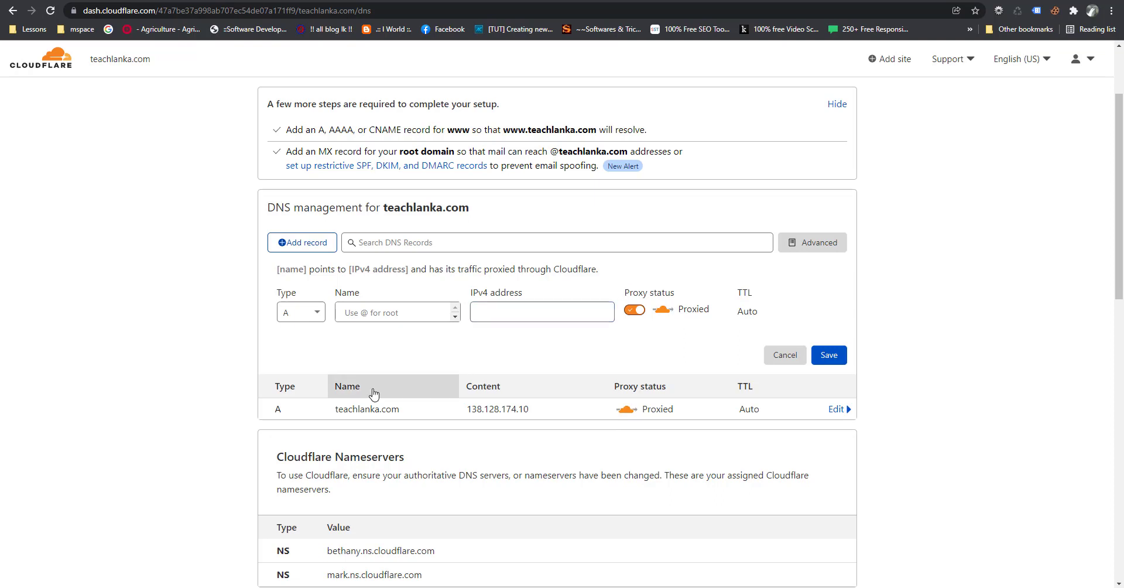
mouse_move(436, 419)
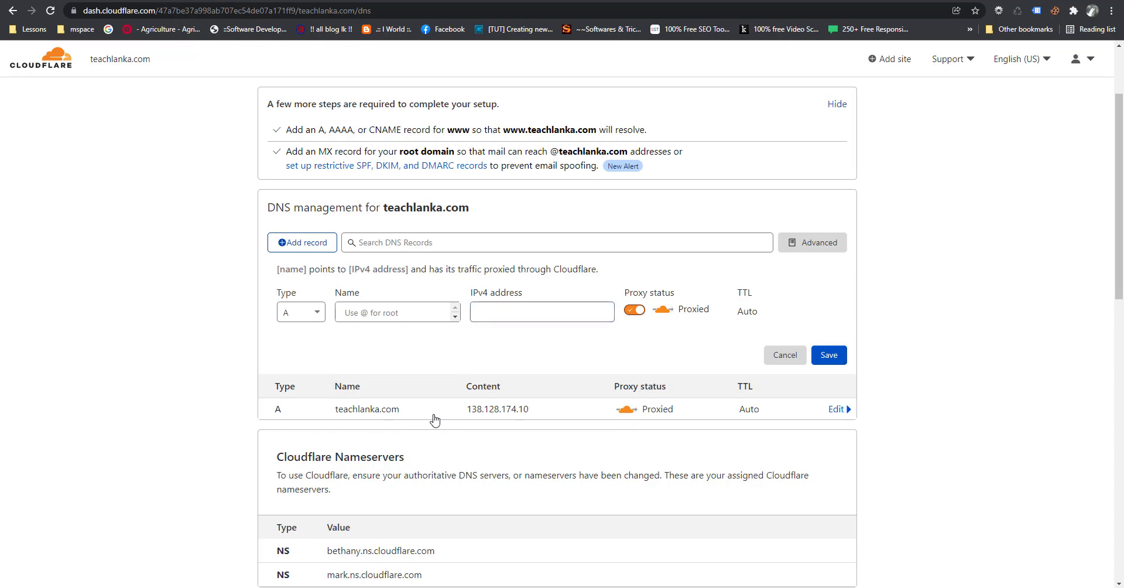
mouse_move(493, 431)
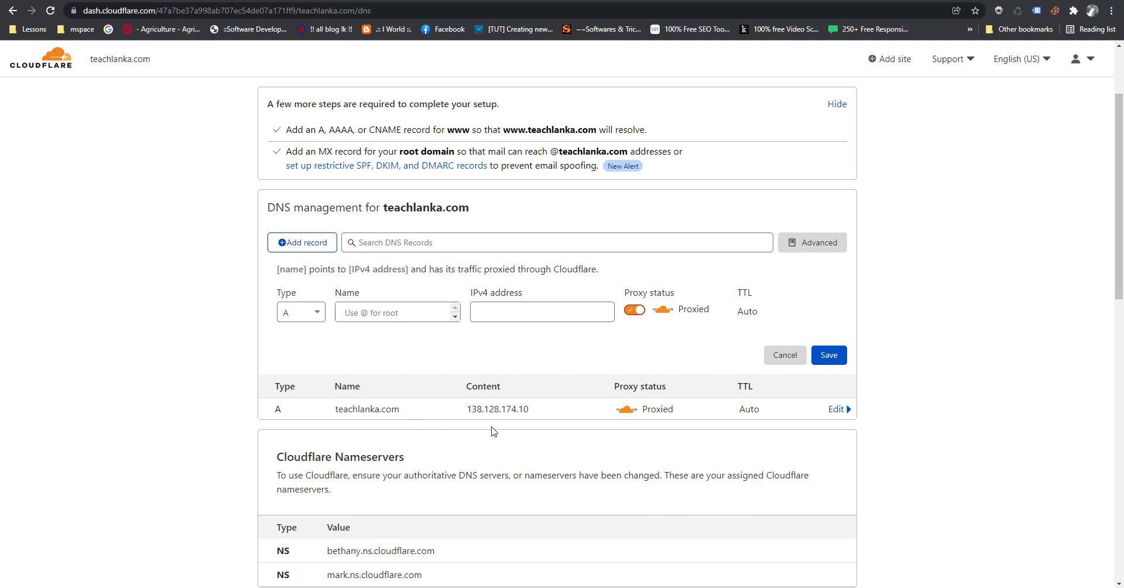
mouse_move(471, 429)
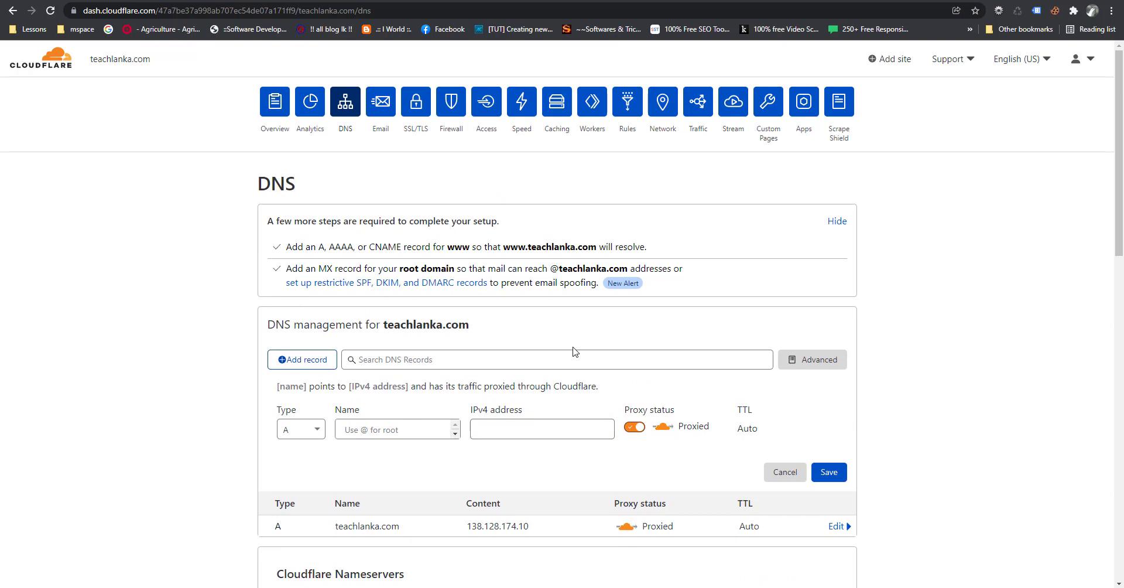
mouse_move(341, 281)
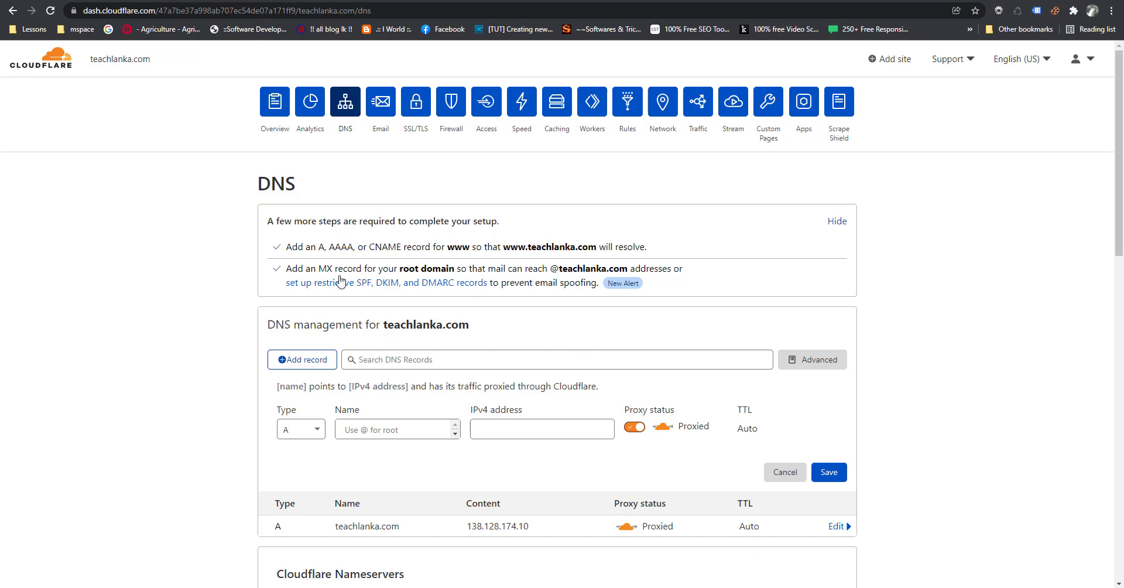
mouse_move(149, 185)
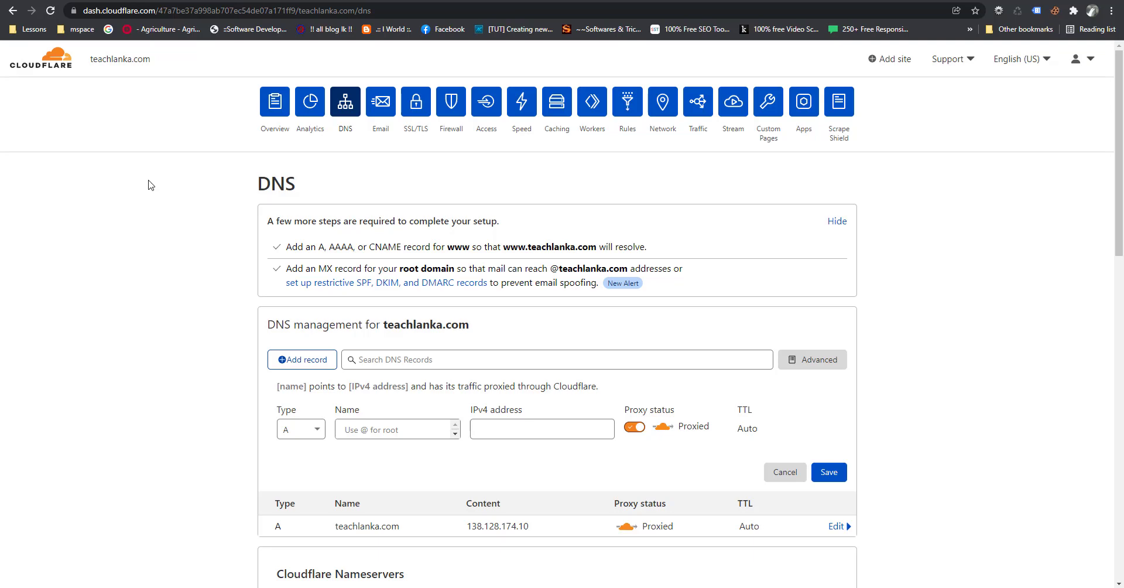
scroll(down, 3)
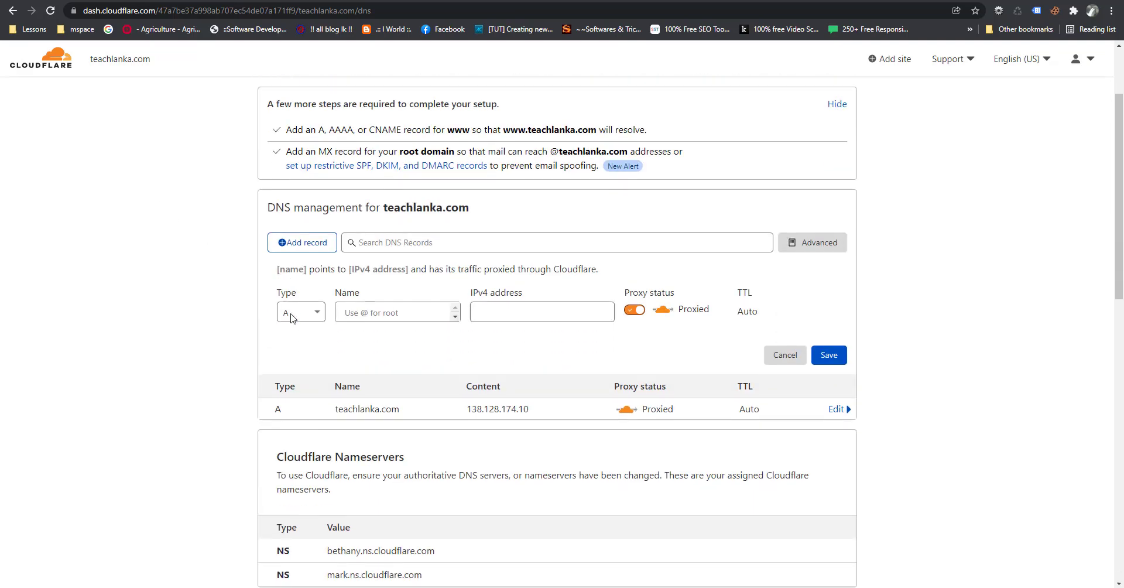
scroll(down, 3)
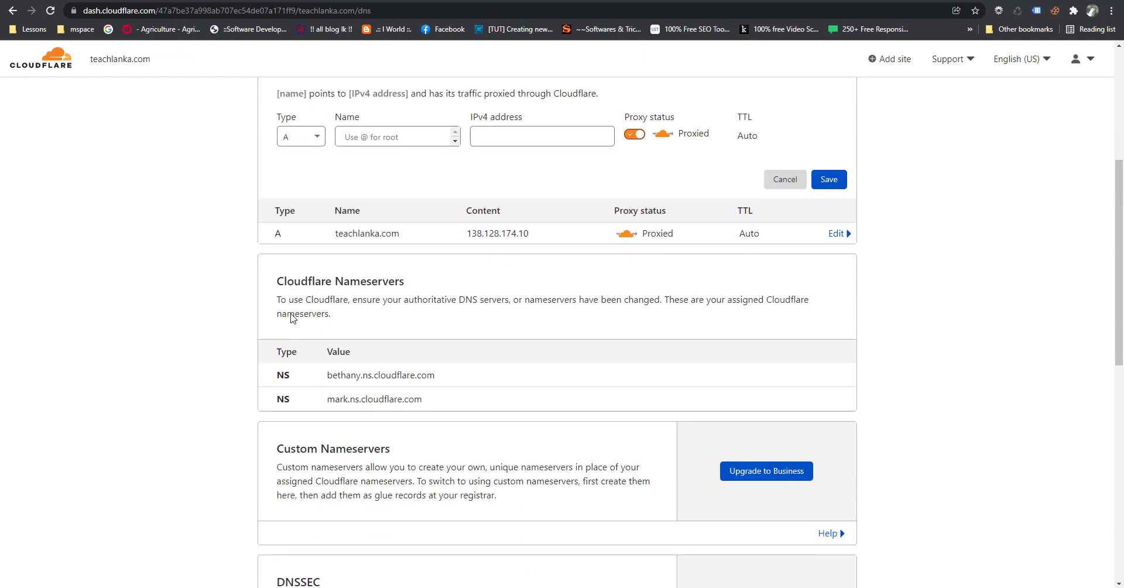